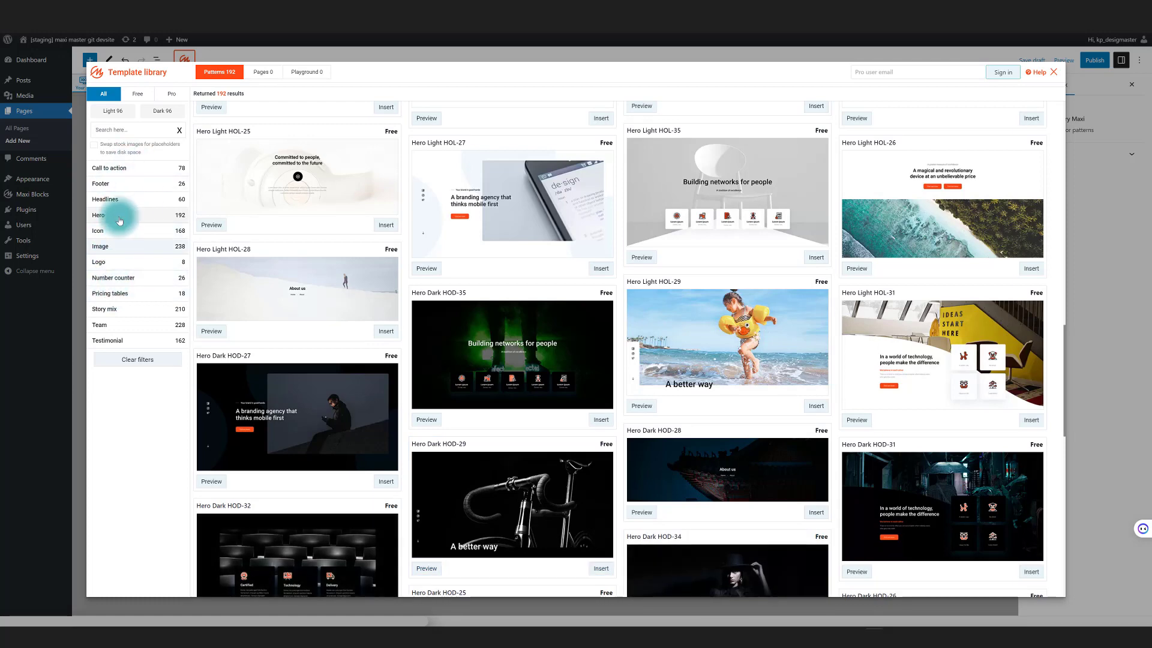
Filter the template library to Team patterns matching '14', then open the media library from an image.
click(99, 325)
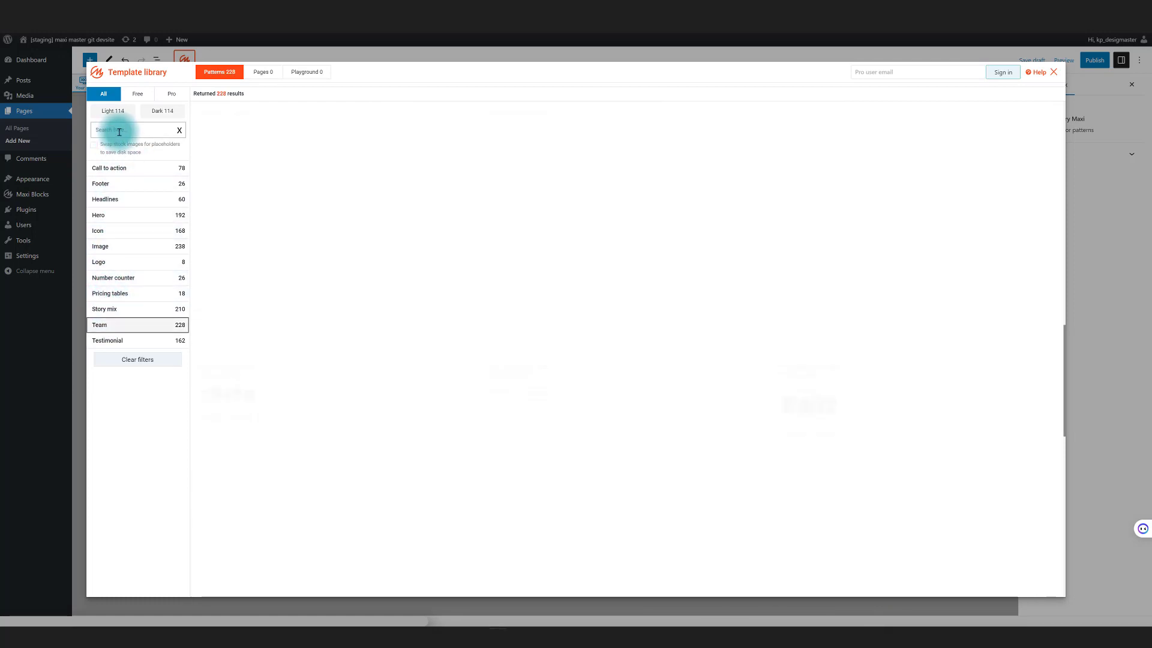
text(14)
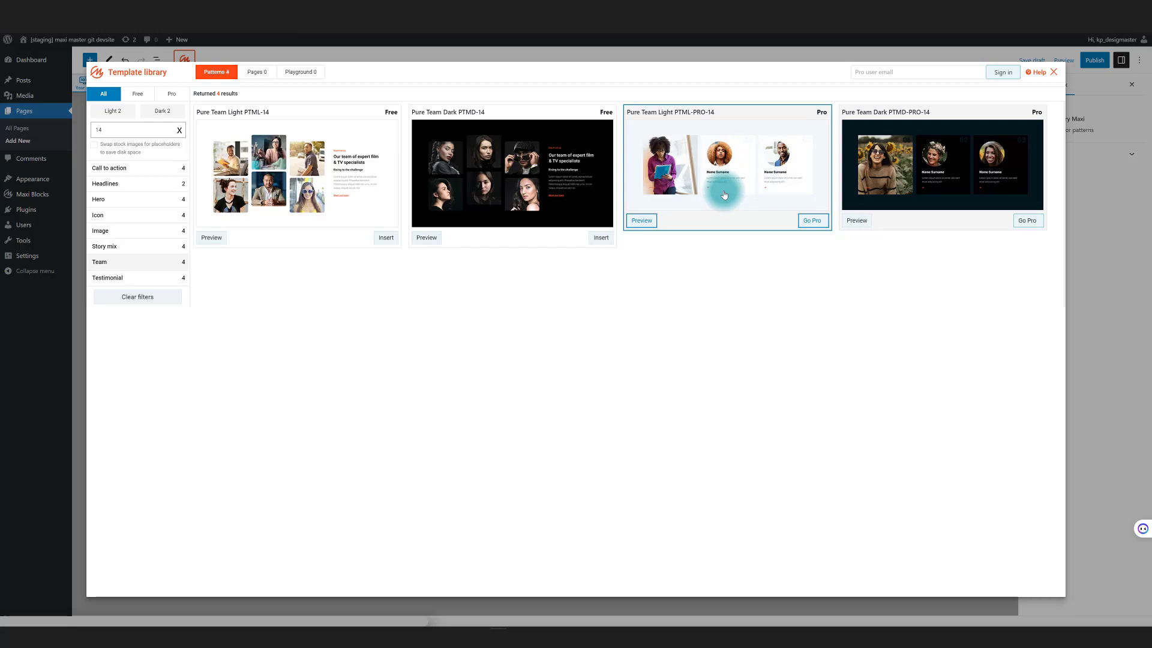
click(641, 220)
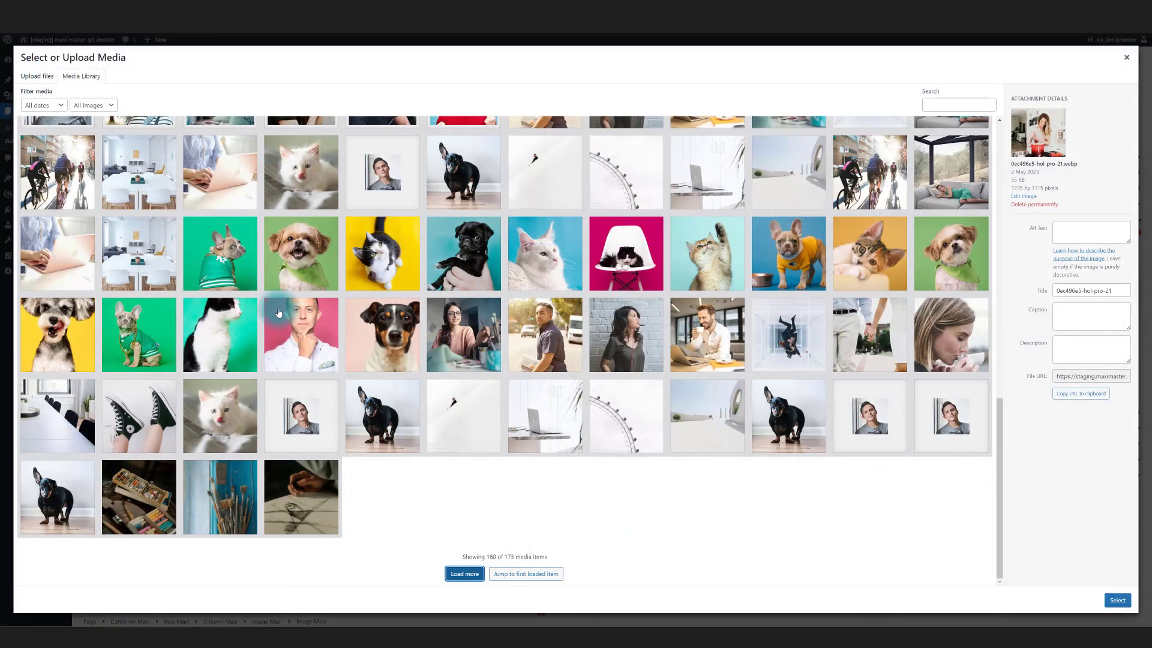
Replace the image with the dog-in-green-shirt photo and mask it with a spiky Brutalism shape.
click(219, 253)
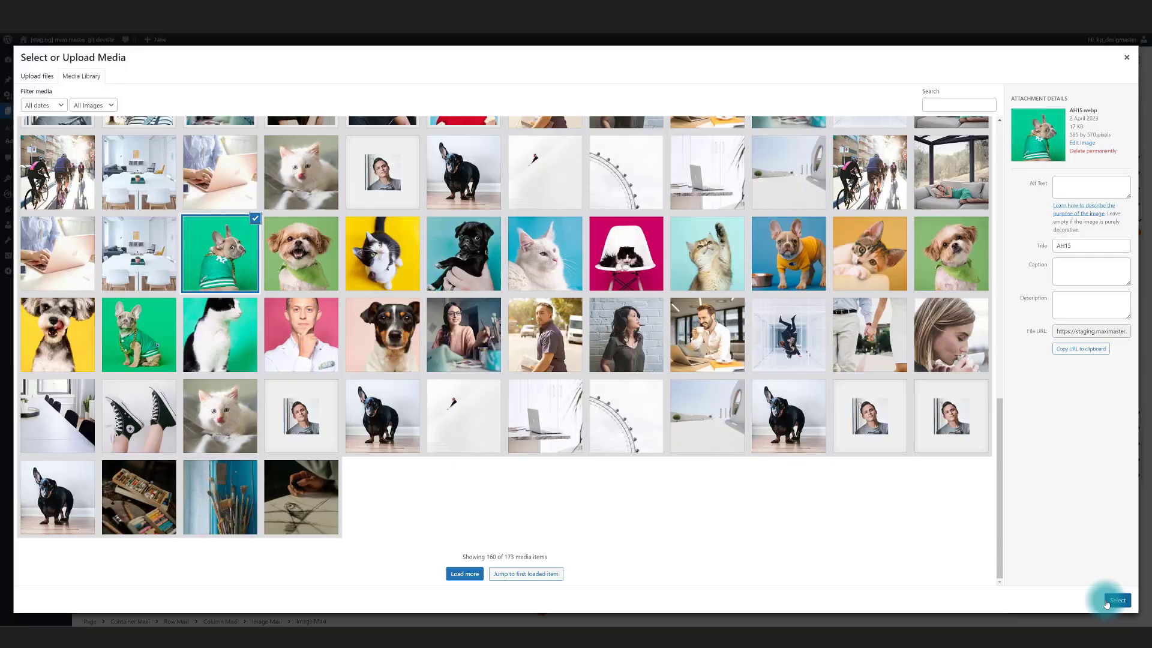
click(1115, 600)
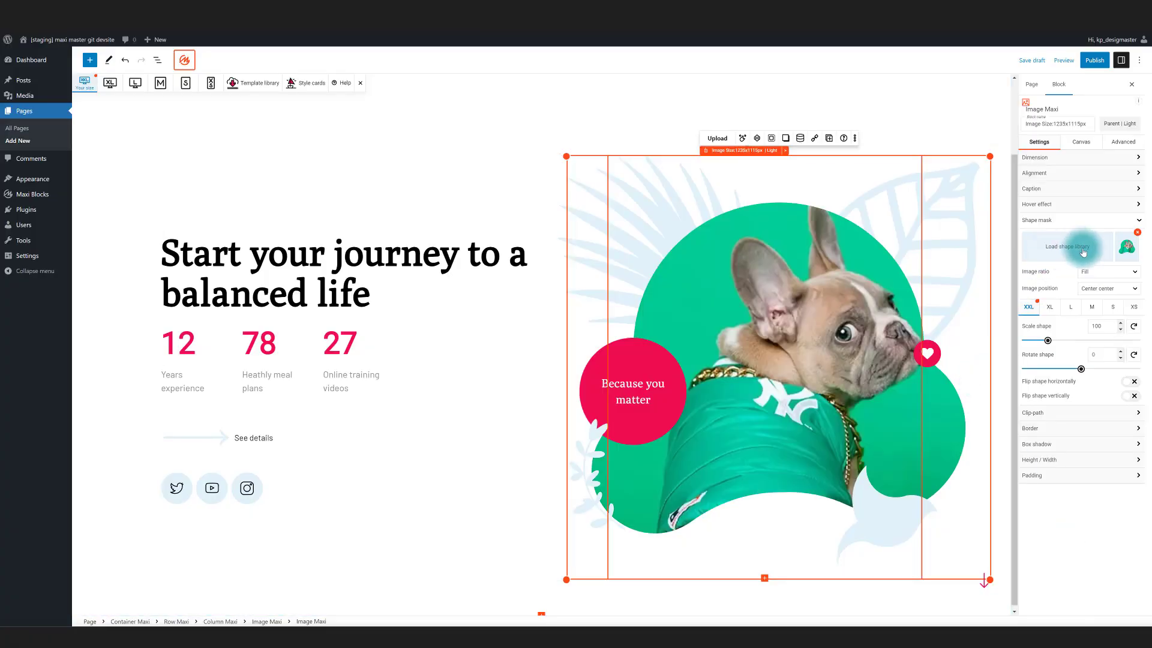
click(1067, 246)
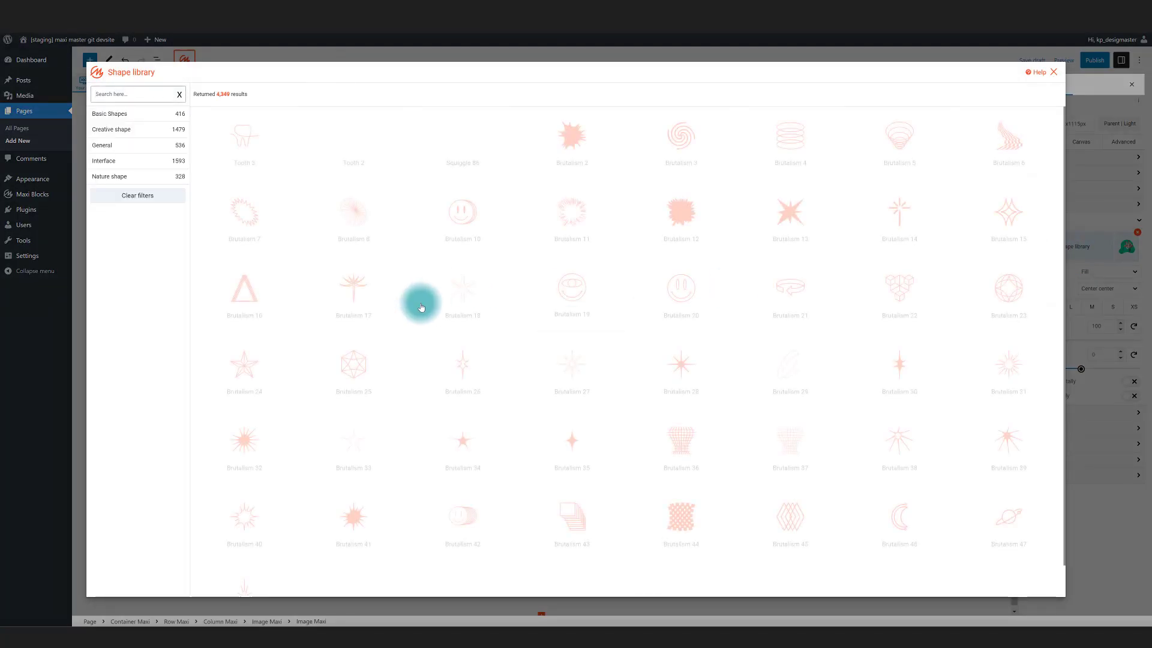
click(1054, 72)
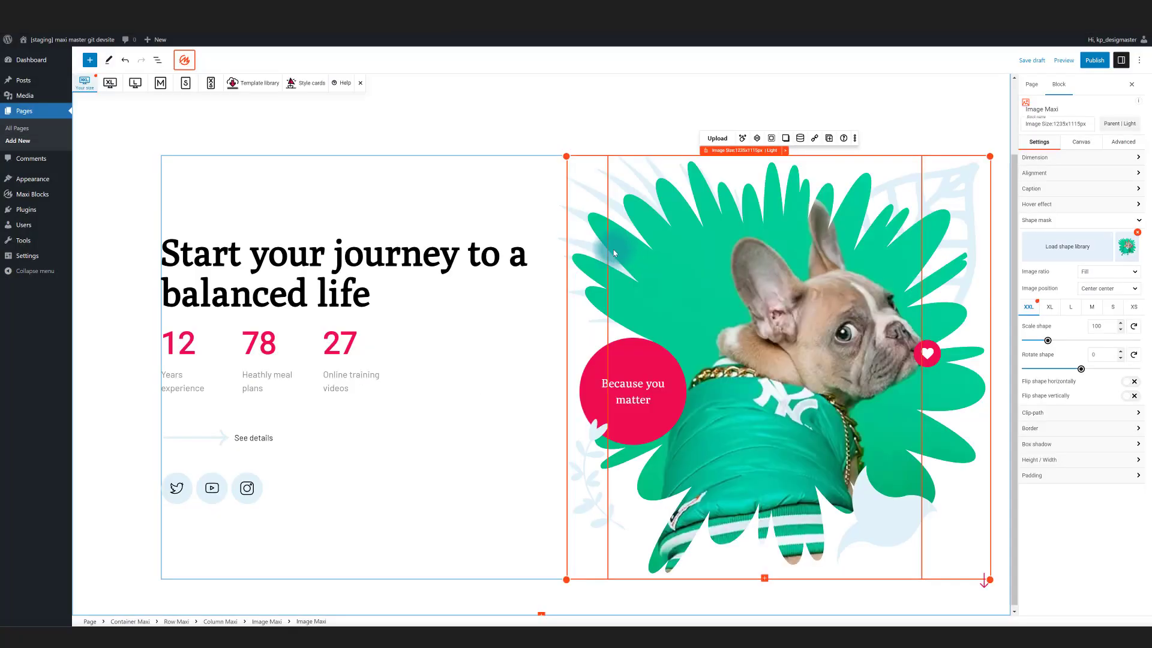
click(1030, 85)
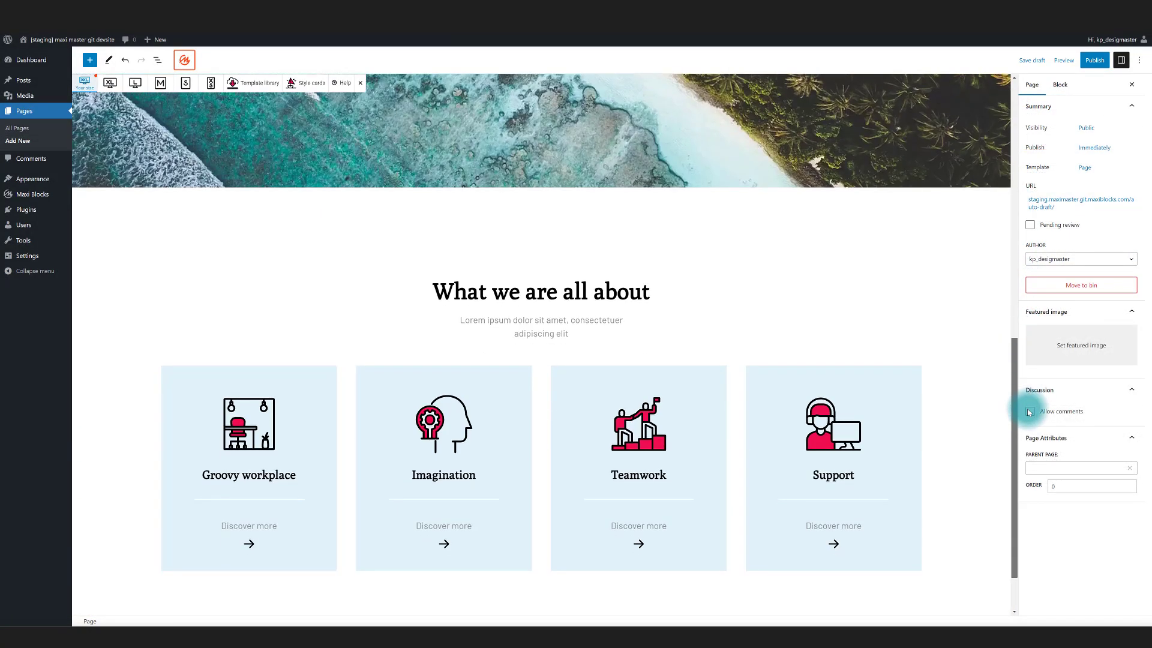
Preview the Gollum style card template, activate it, and confirm applying its styles to the blocks.
click(308, 82)
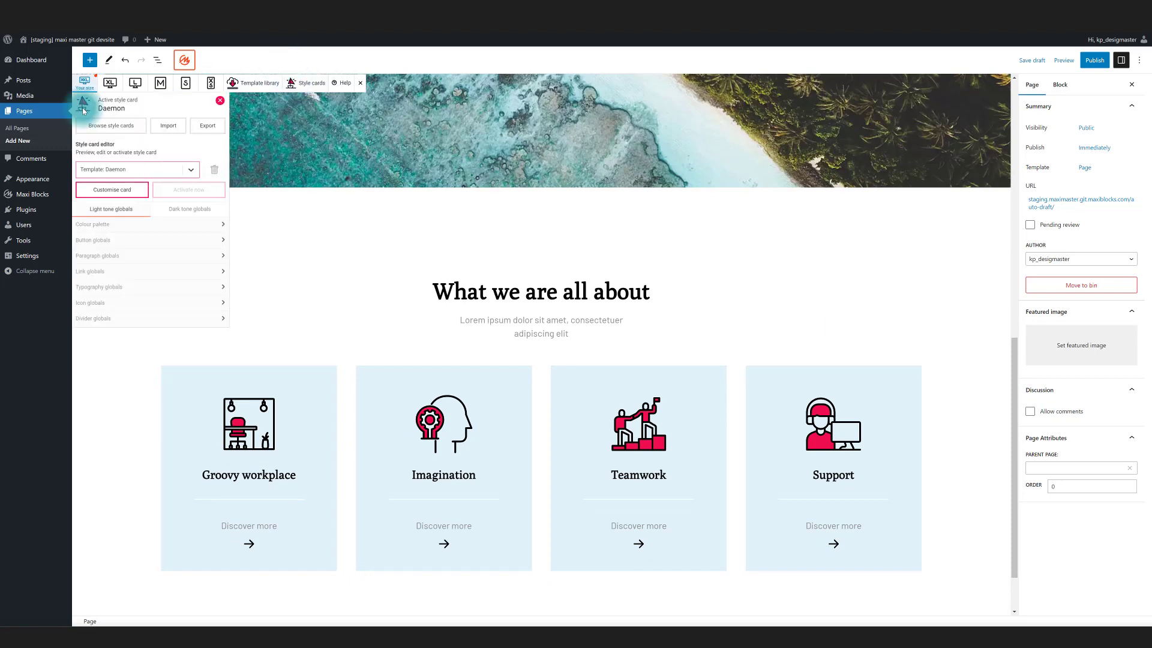
click(110, 125)
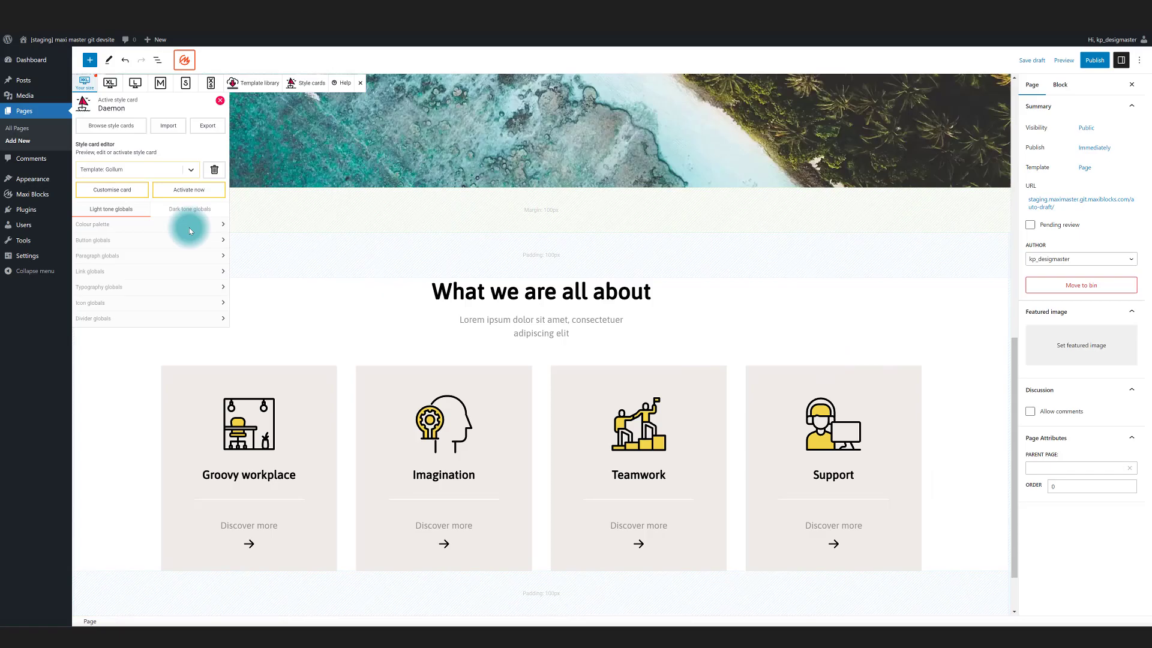
click(189, 190)
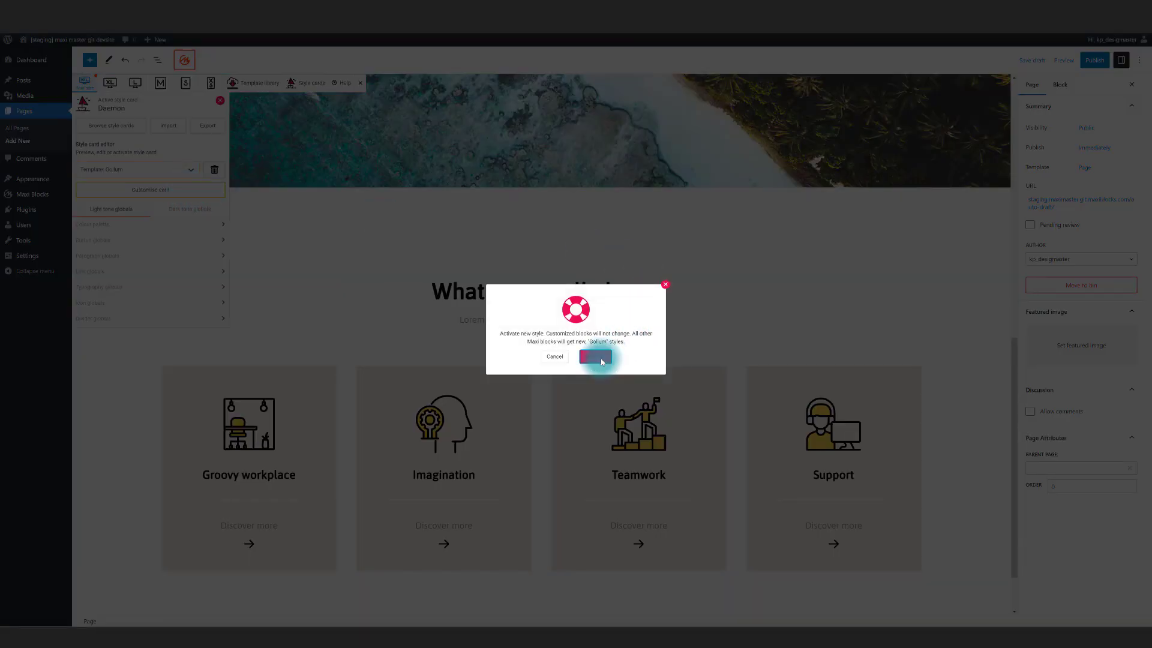
click(594, 357)
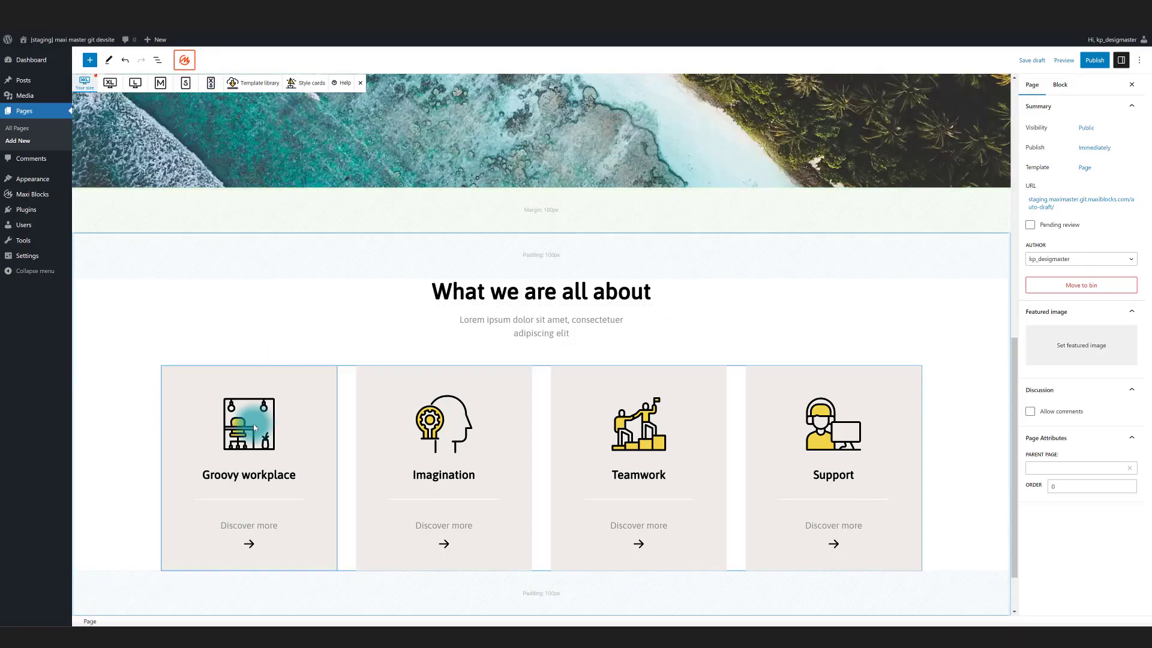
scroll(up, 3)
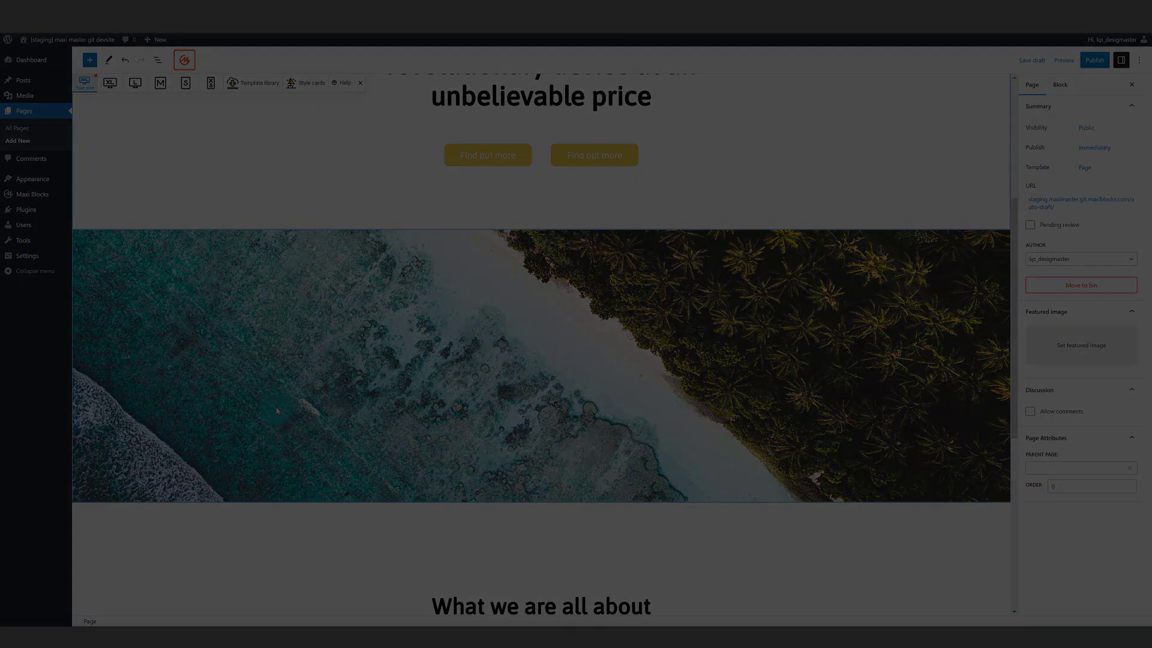
Filter style cards by purple, then pink (removed again), then green.
click(99, 265)
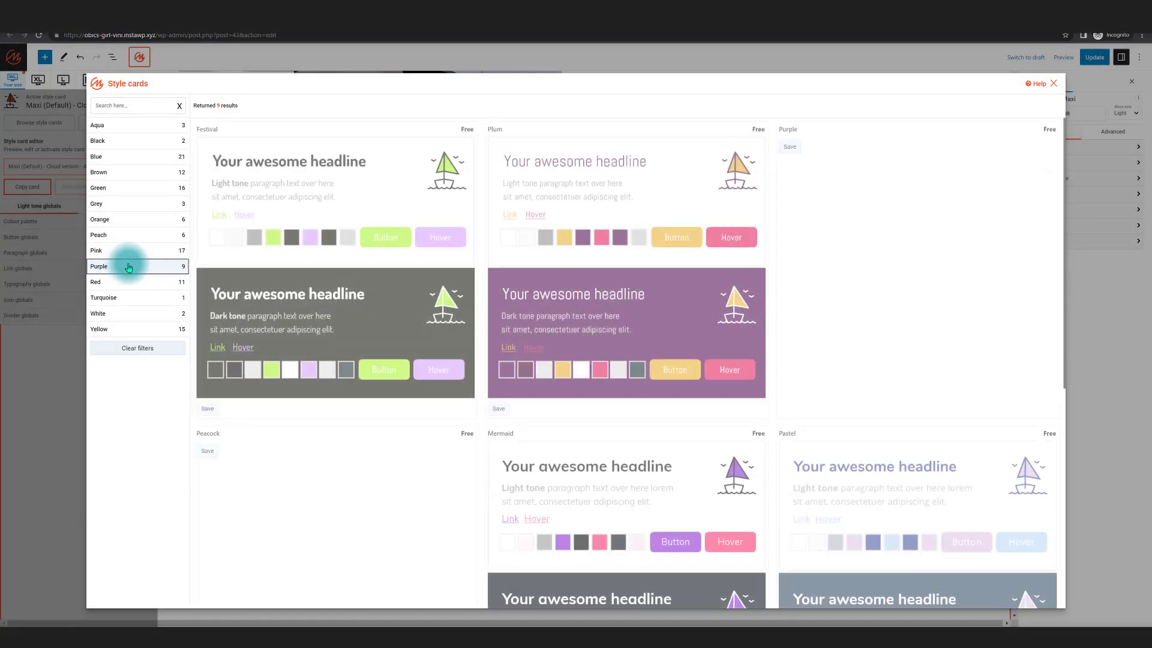
click(96, 249)
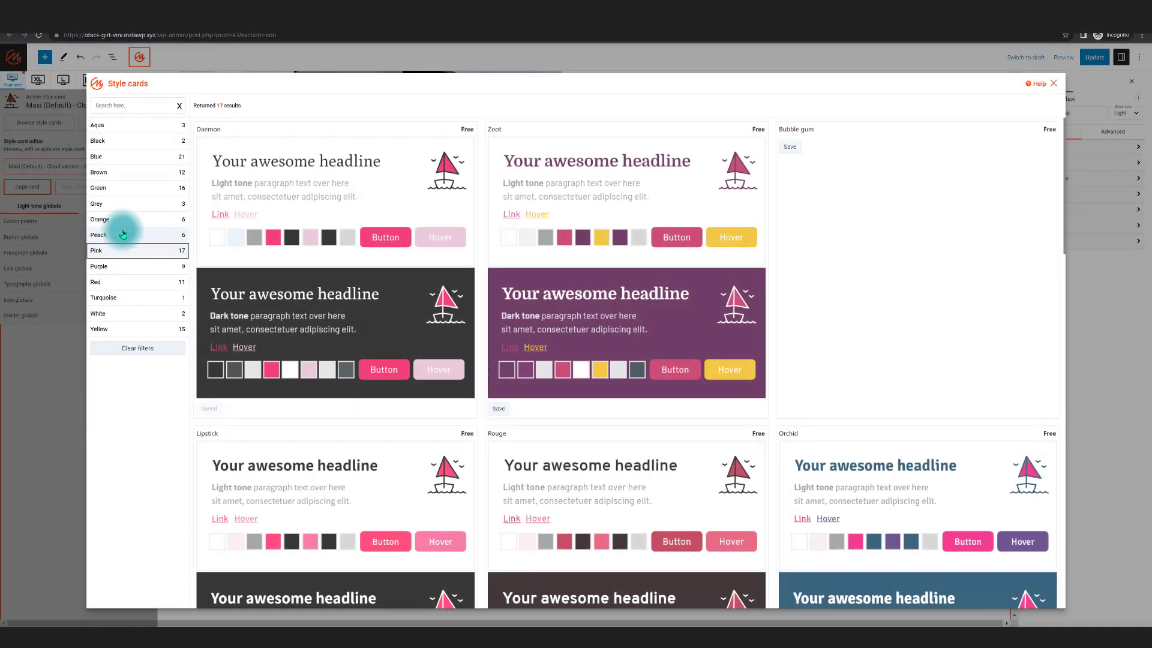
click(96, 250)
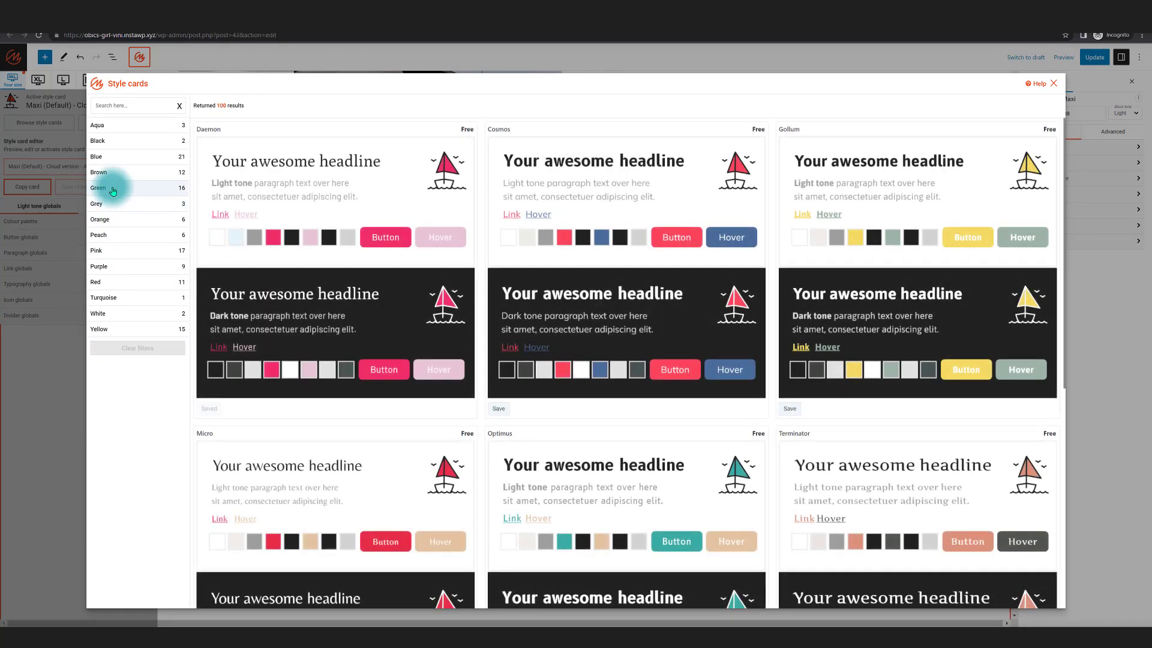
click(99, 187)
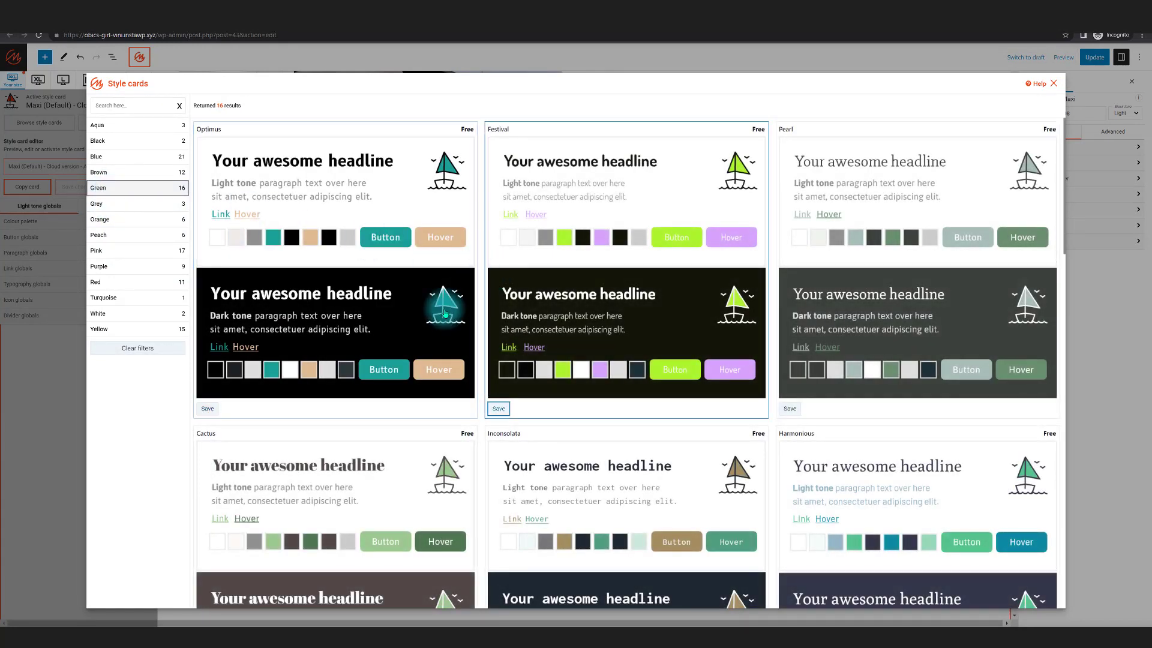
Load the green Optimus style card to preview it on the dental page.
click(1053, 83)
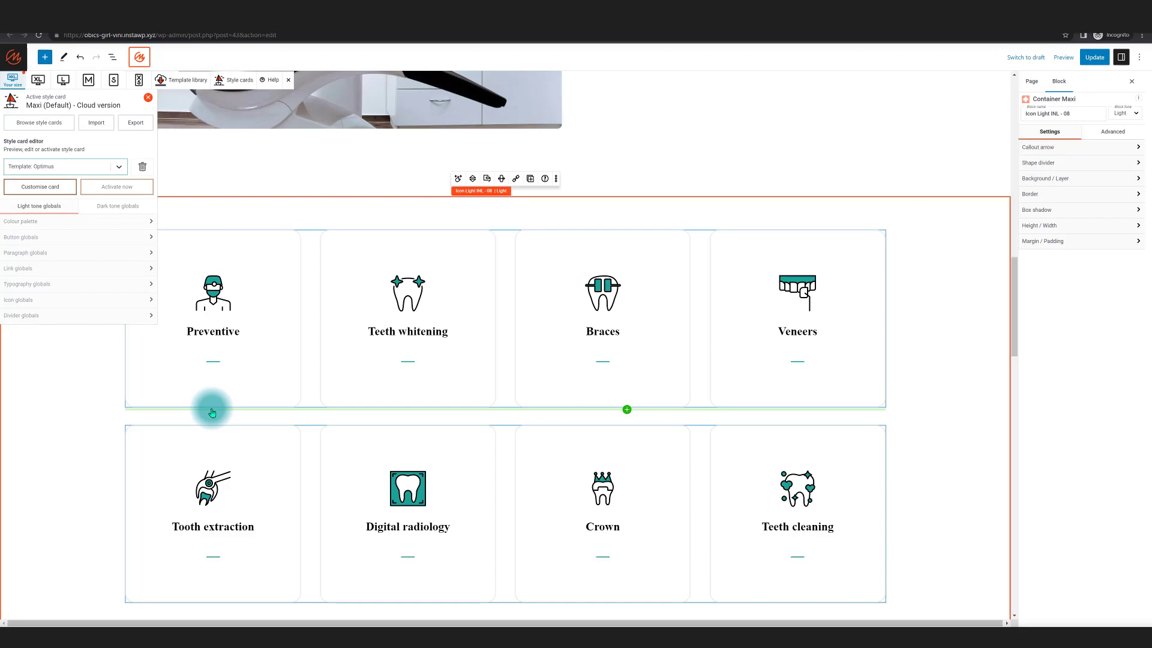
click(212, 292)
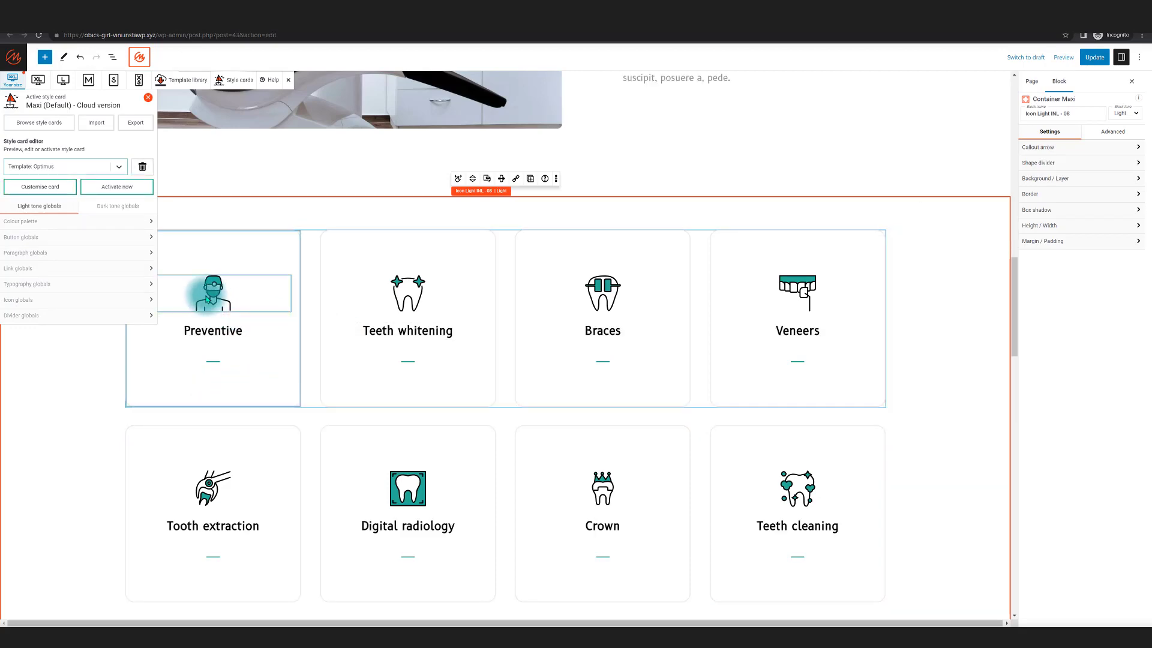
click(188, 79)
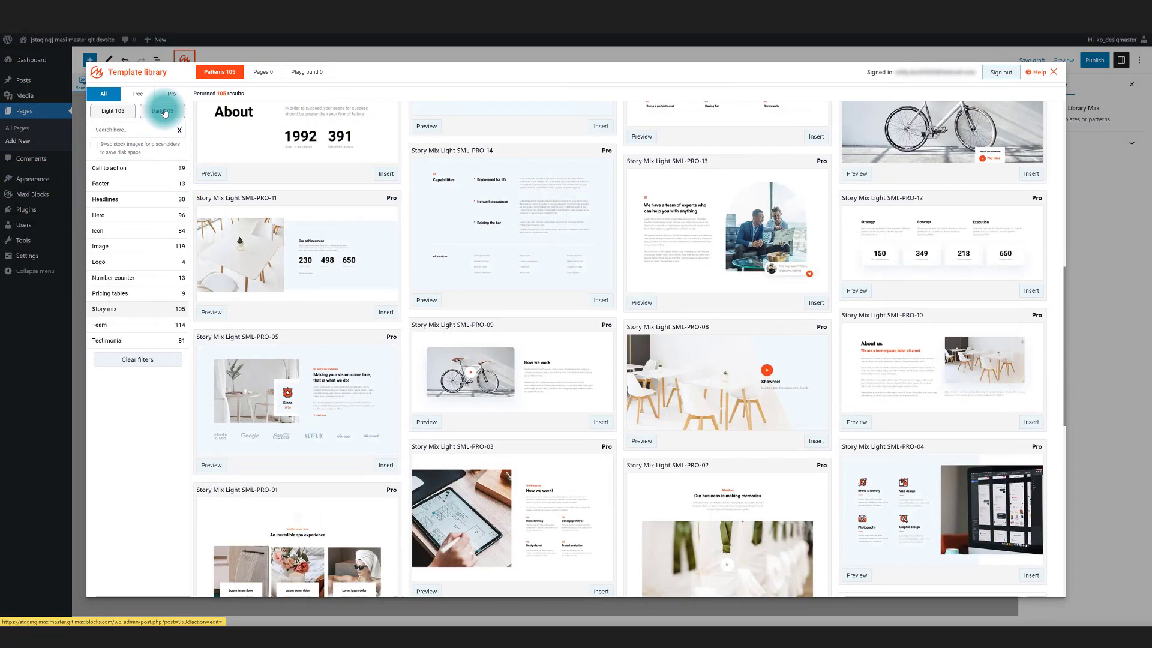
Filter to dark-tone patterns and preview the medical card grid at smaller screen widths.
click(161, 111)
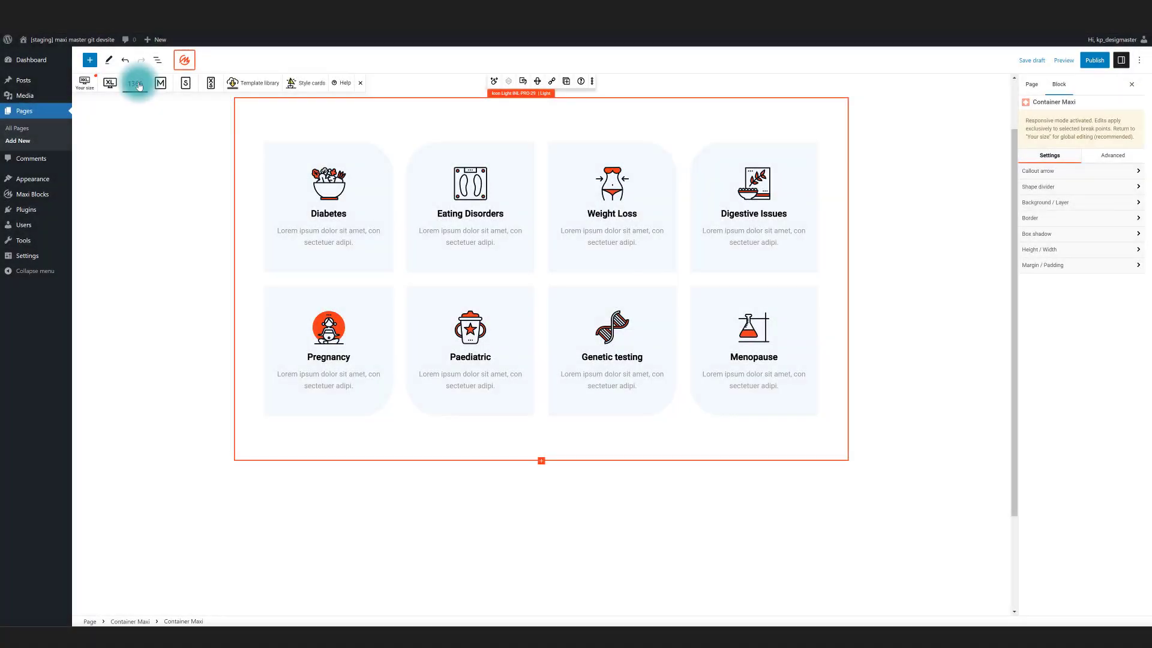
click(160, 82)
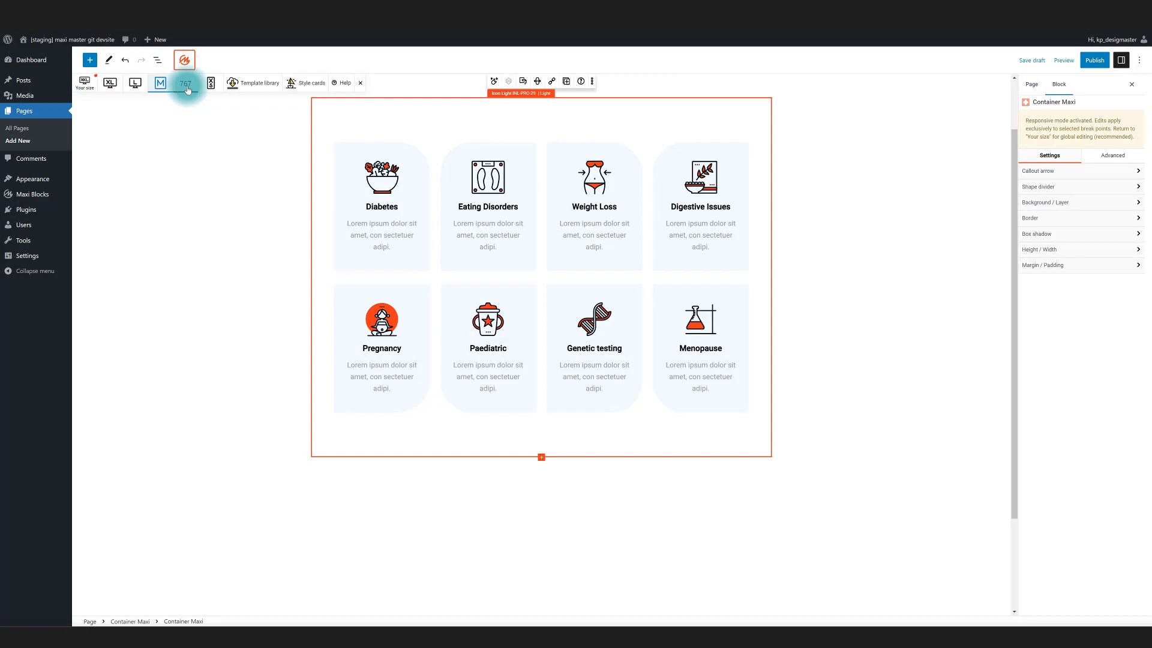
click(211, 82)
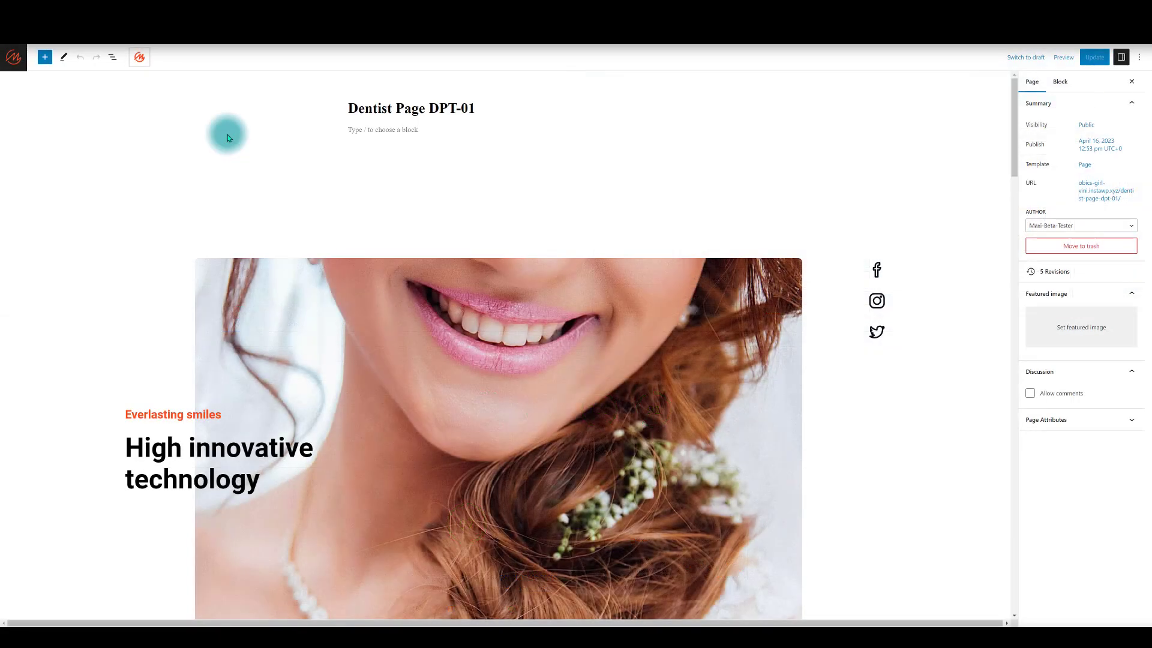
Append ' YES!' to the dentist page heading, deleting the mistyped letters.
scroll(down, 3)
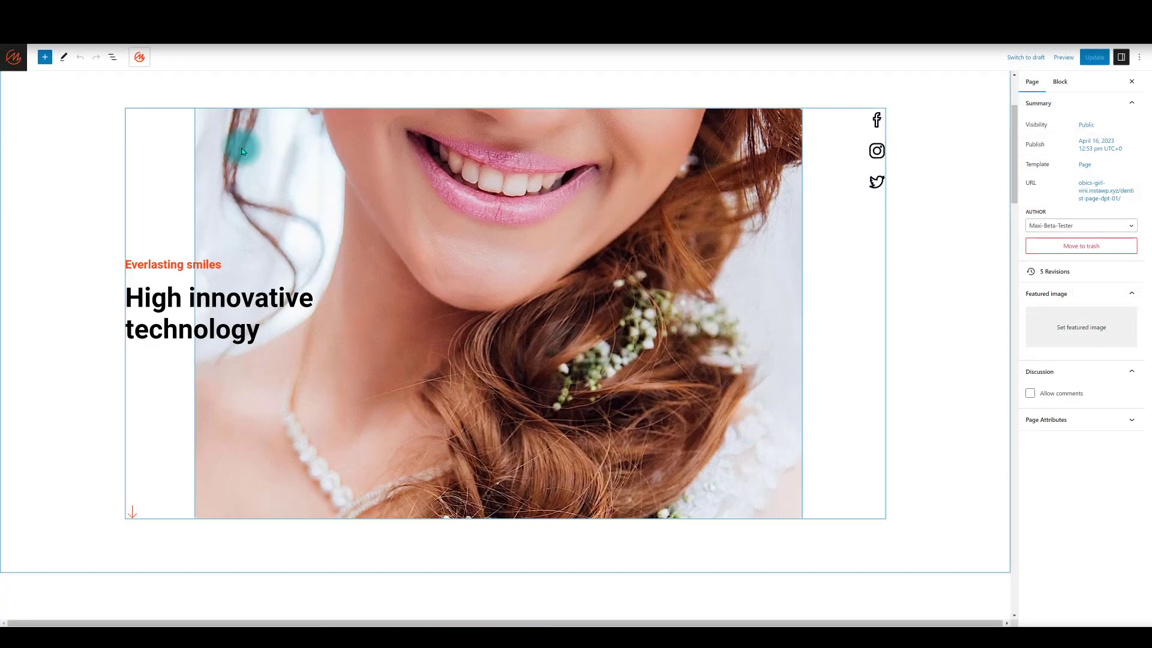
scroll(down, 3)
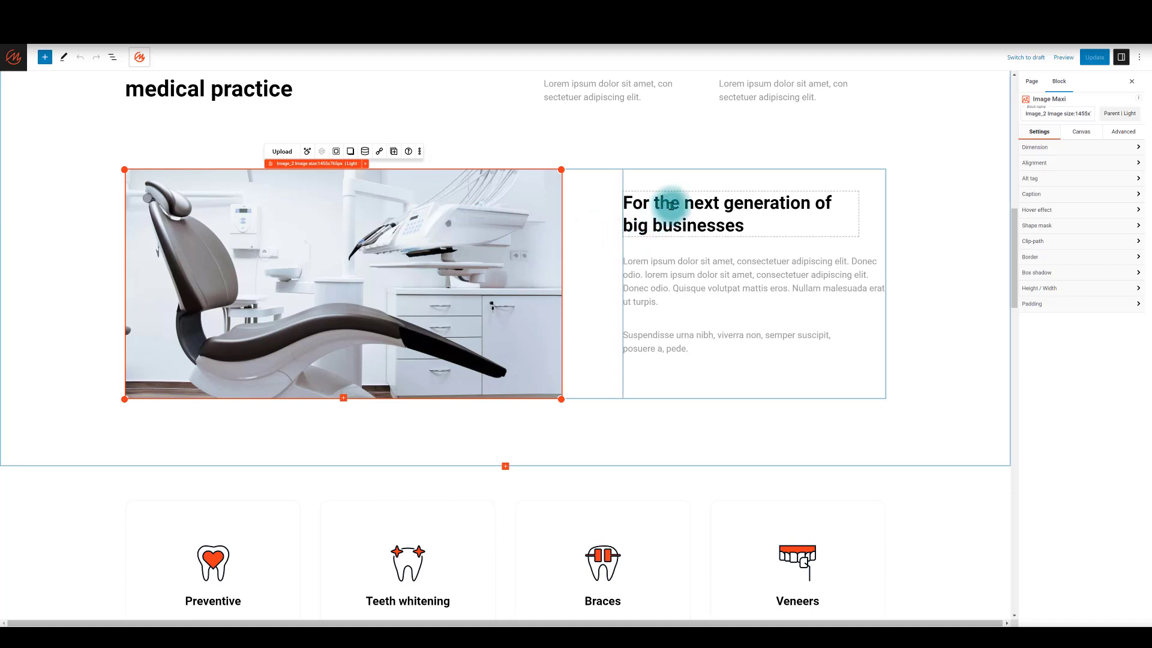
click(727, 213)
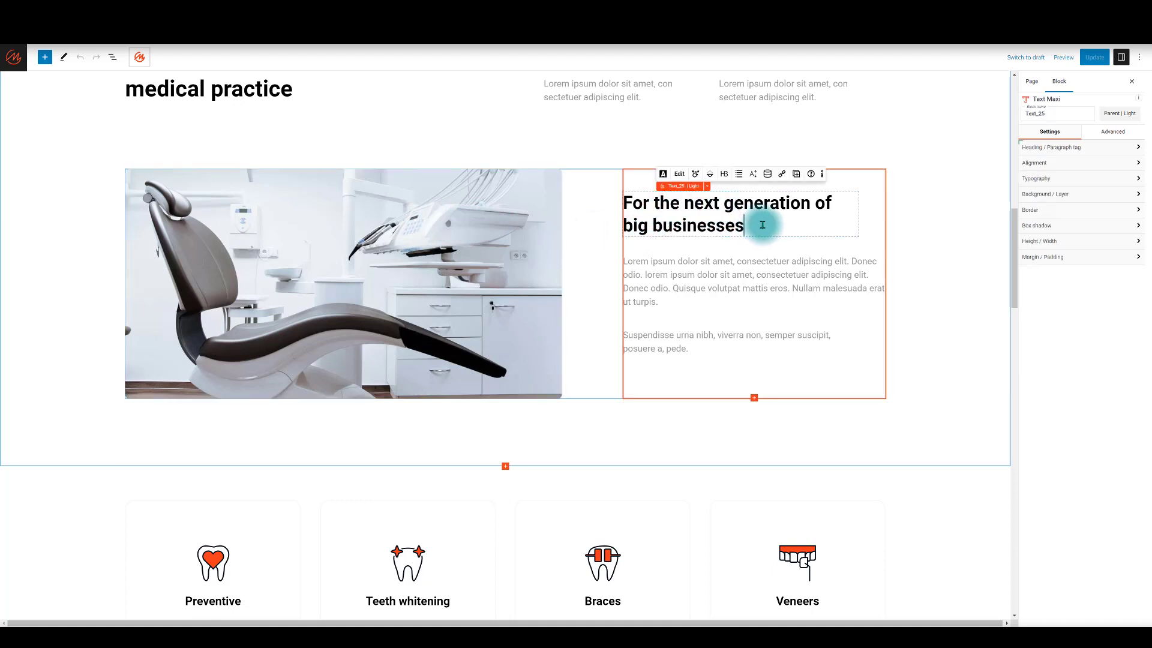
text(Yw)
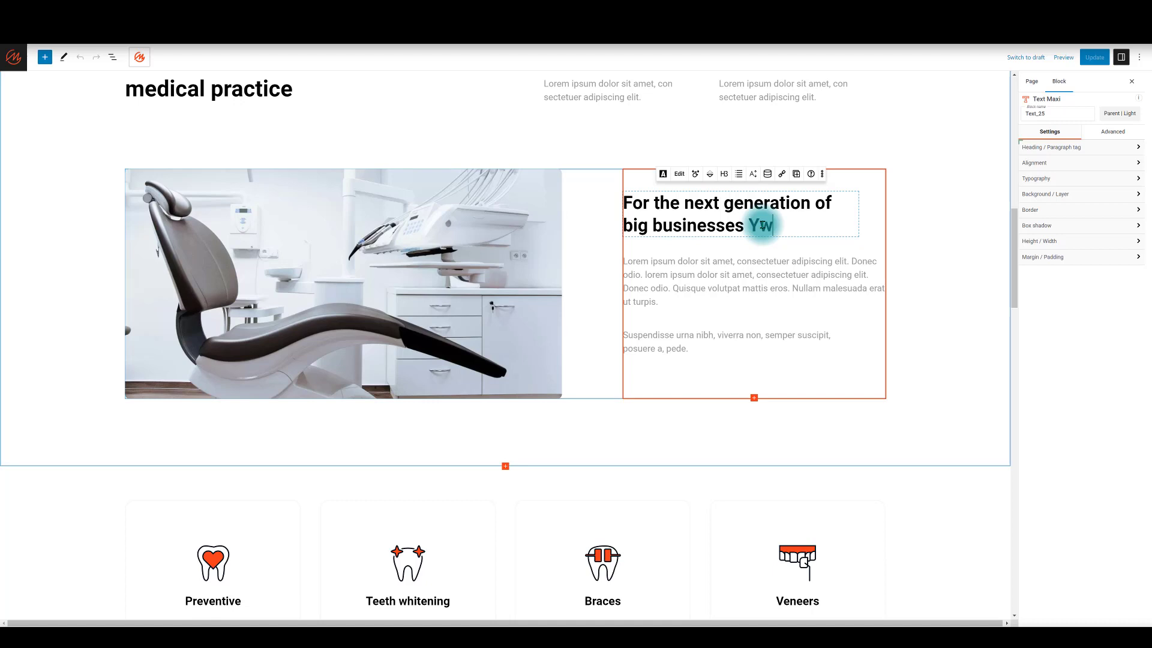
key(Backspace)
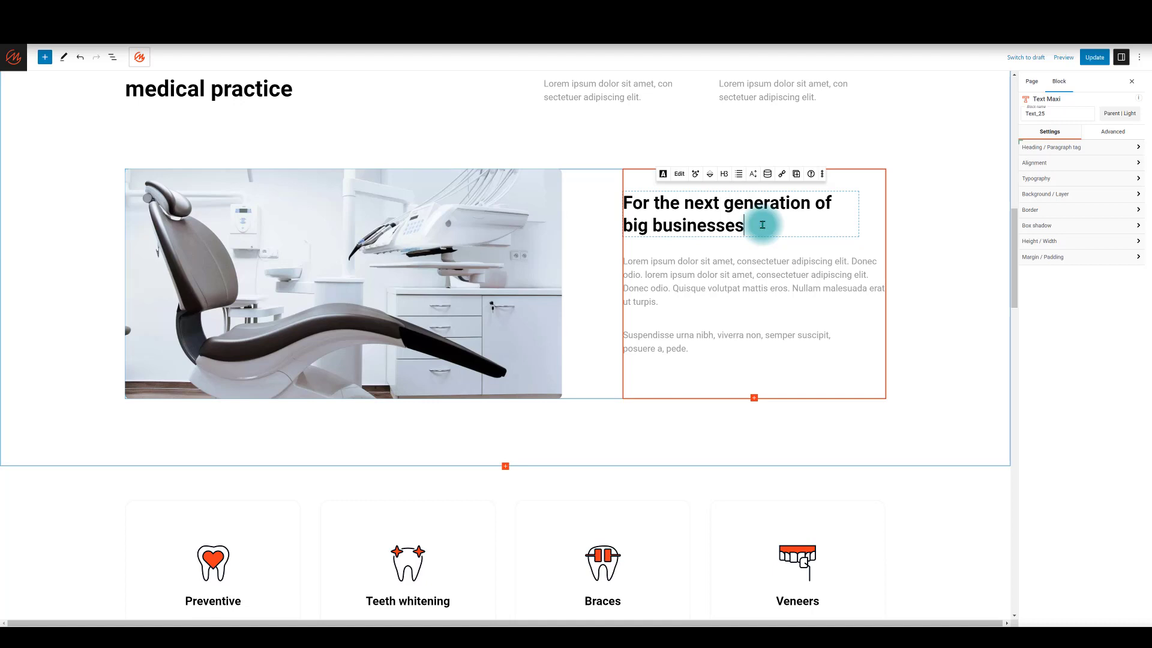
text(YES)
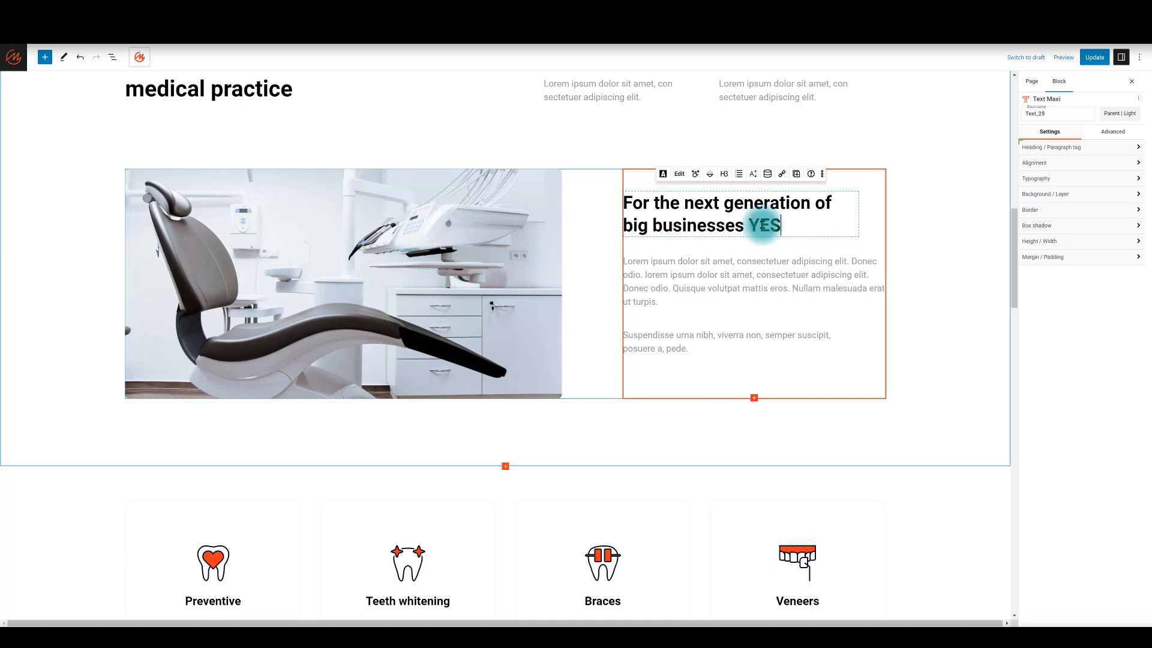
text(!)
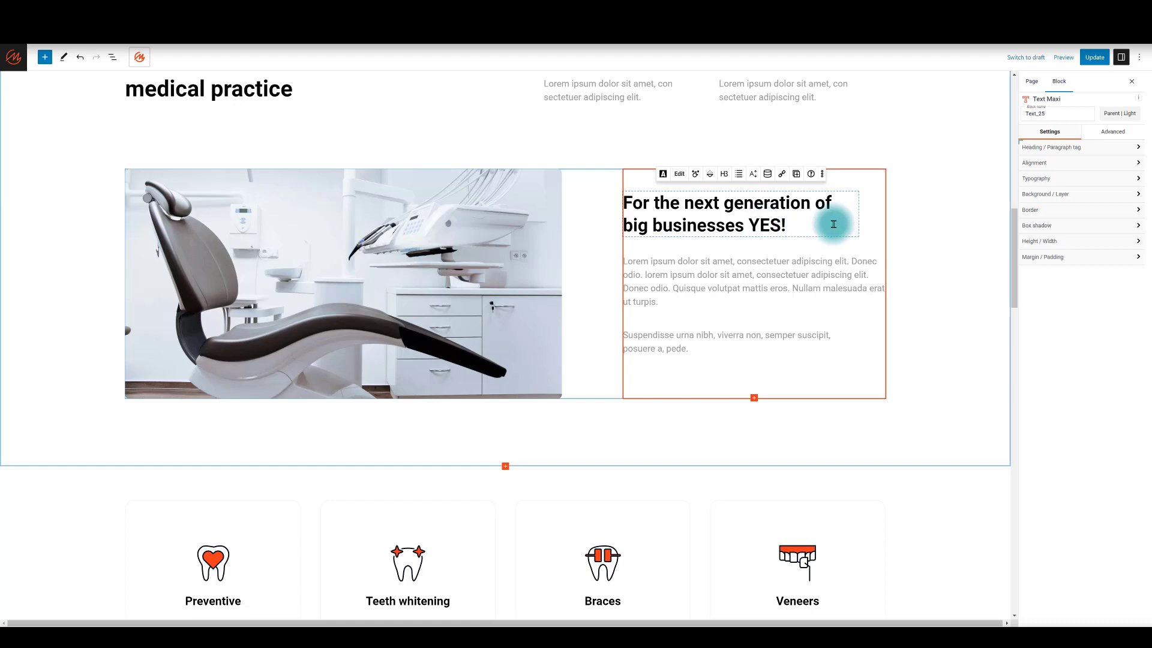
scroll(down, 3)
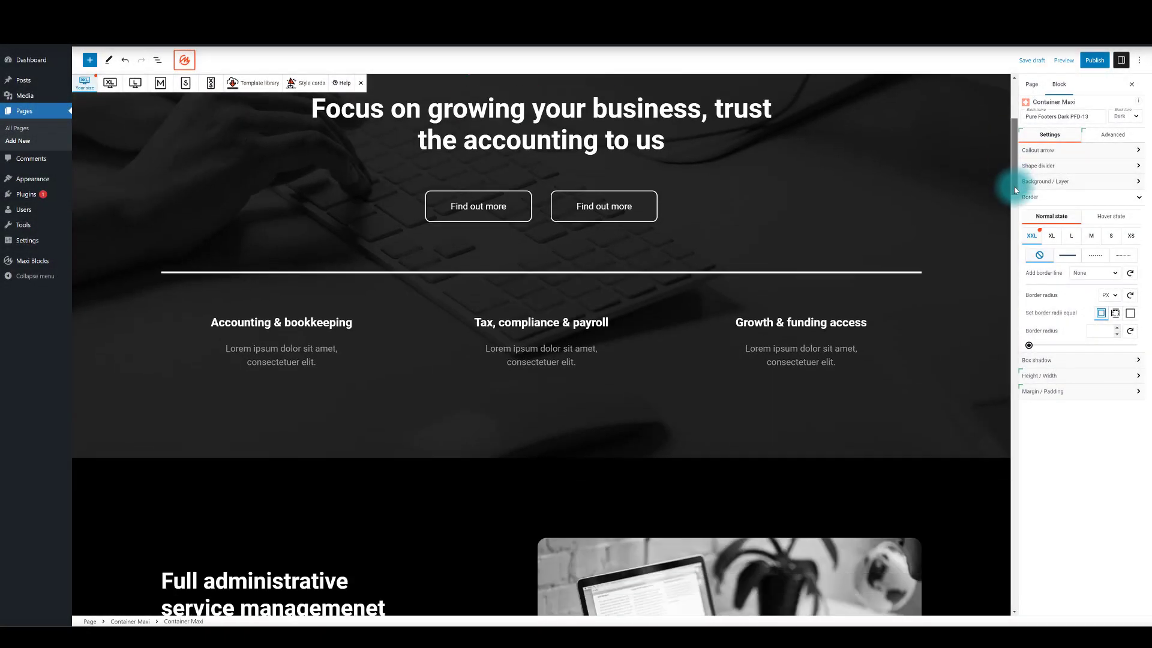
scroll(down, 3)
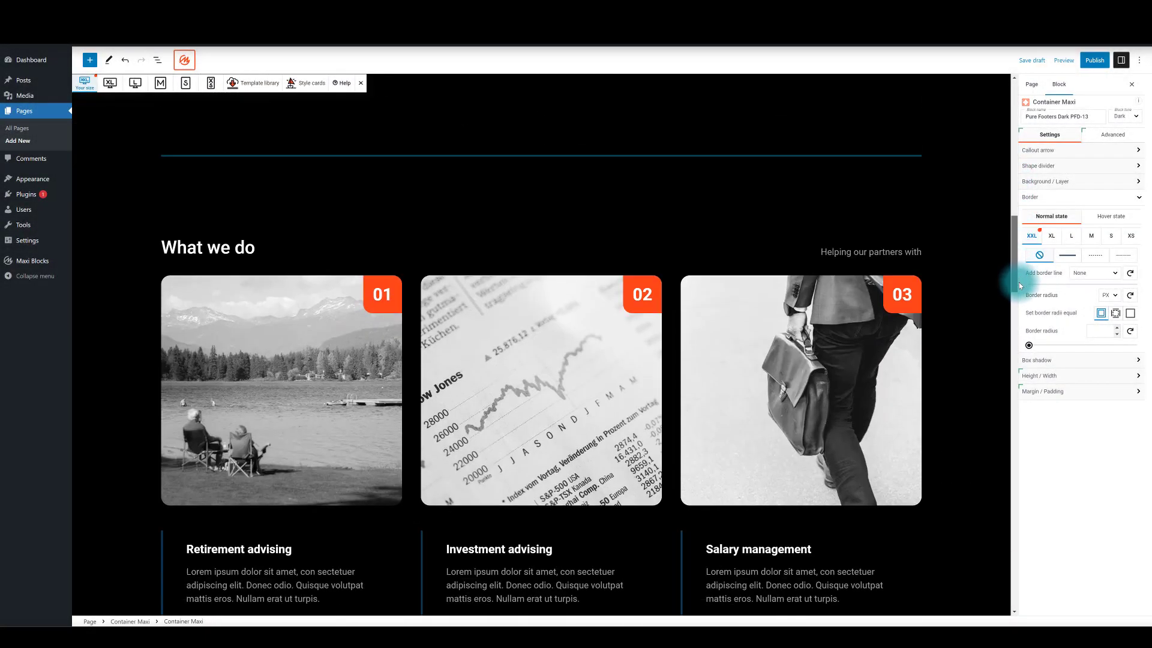
scroll(down, 3)
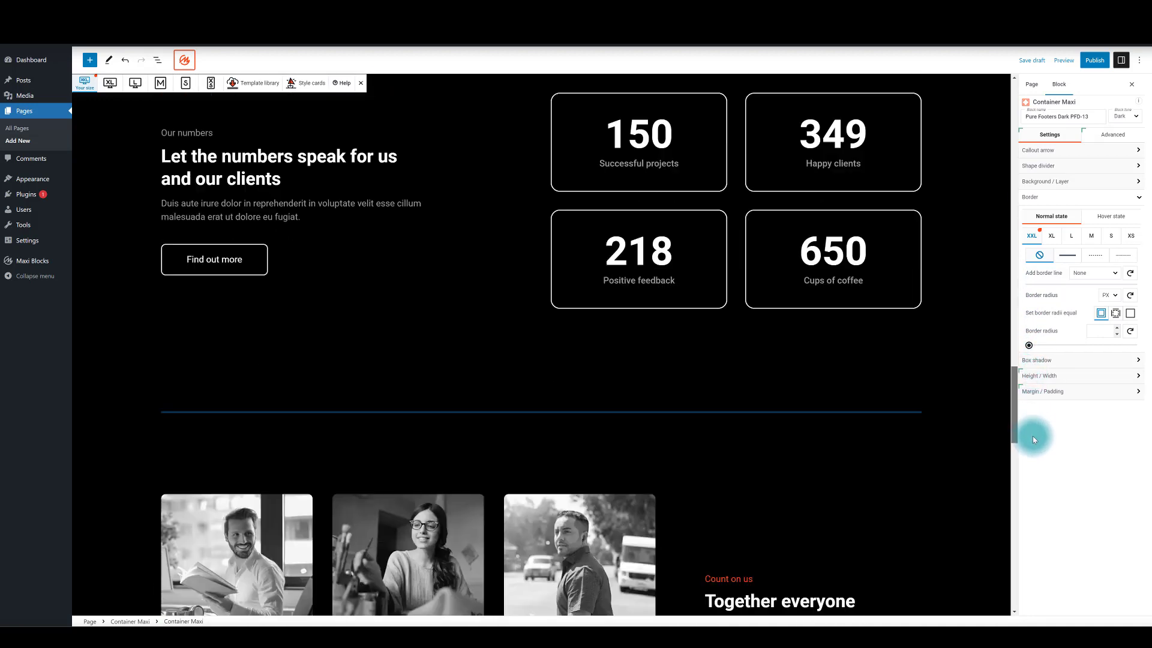
scroll(down, 3)
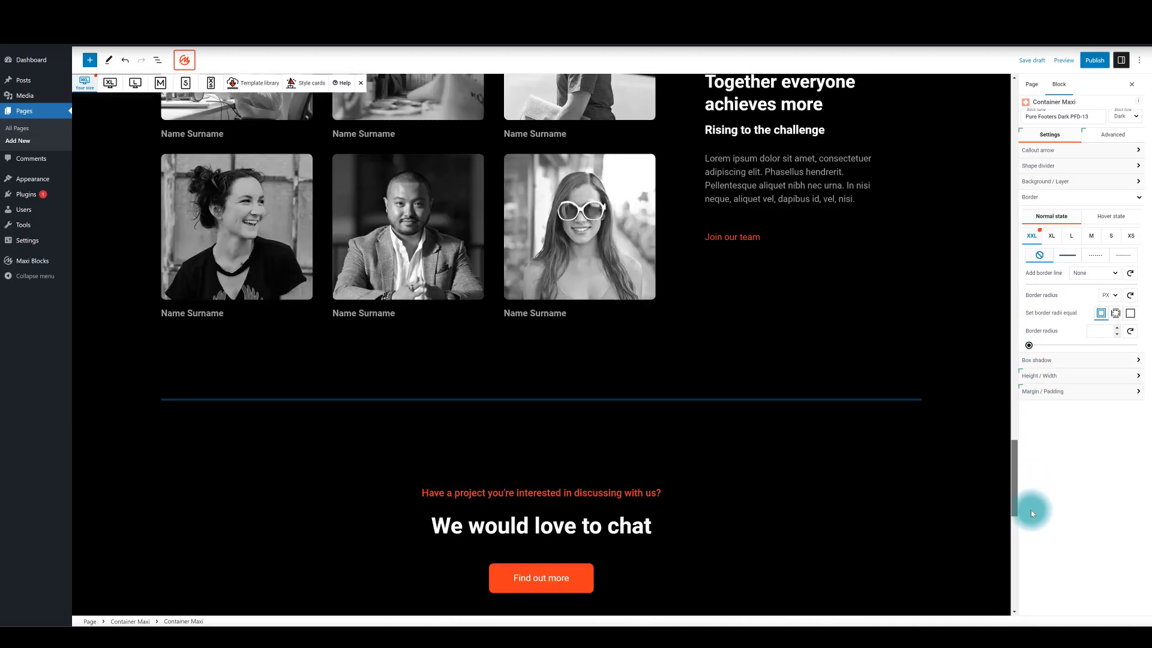
scroll(down, 3)
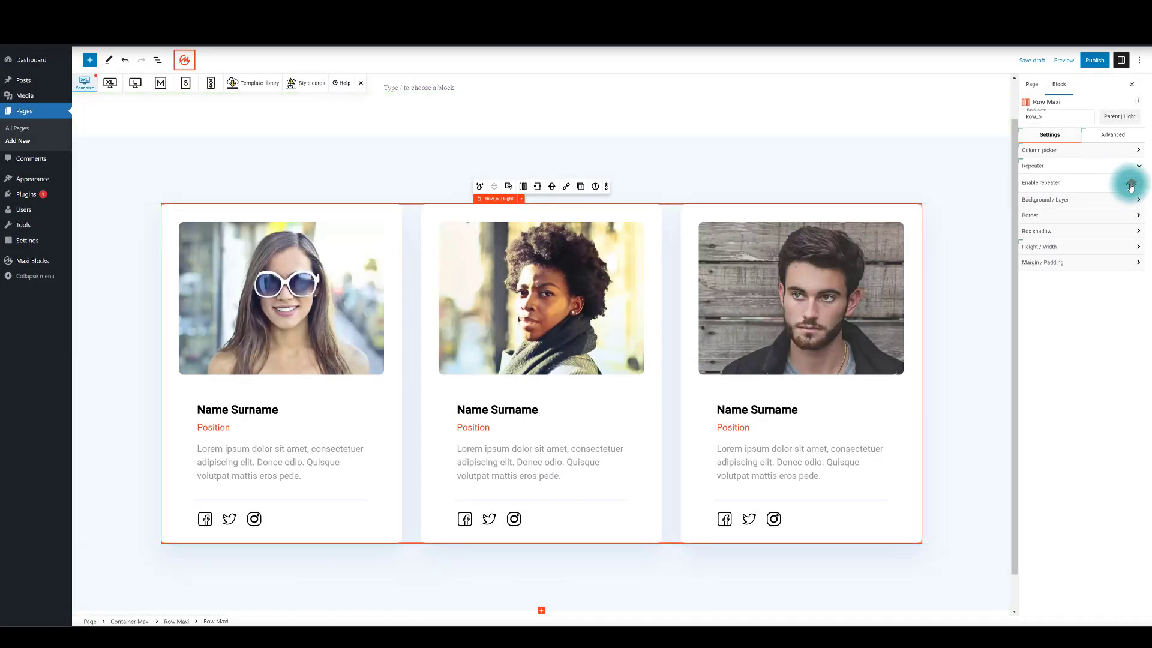
Enable Repeater, colour team names orange and positions black, and add a black photo border.
click(236, 410)
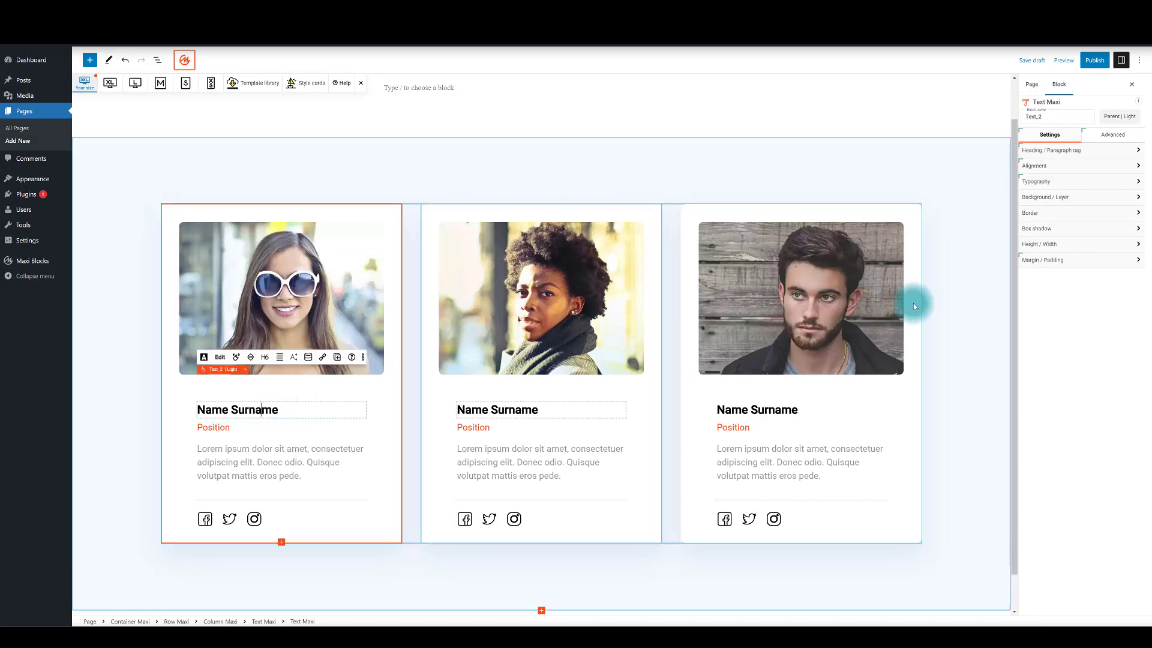
click(1036, 181)
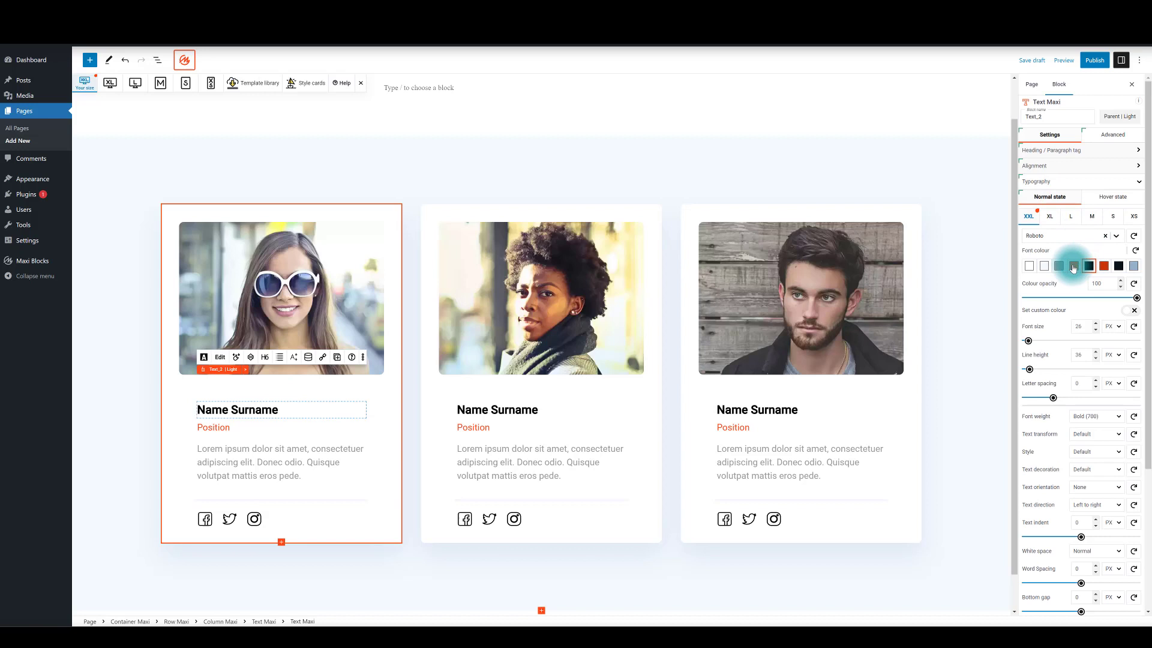
click(1073, 266)
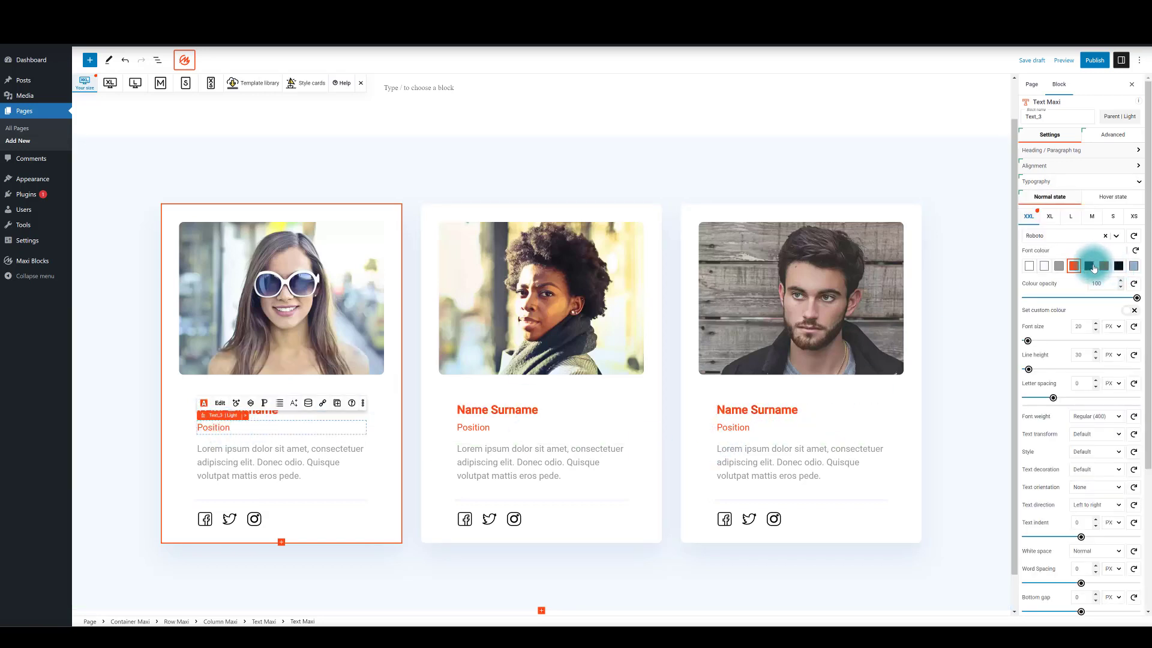
click(281, 298)
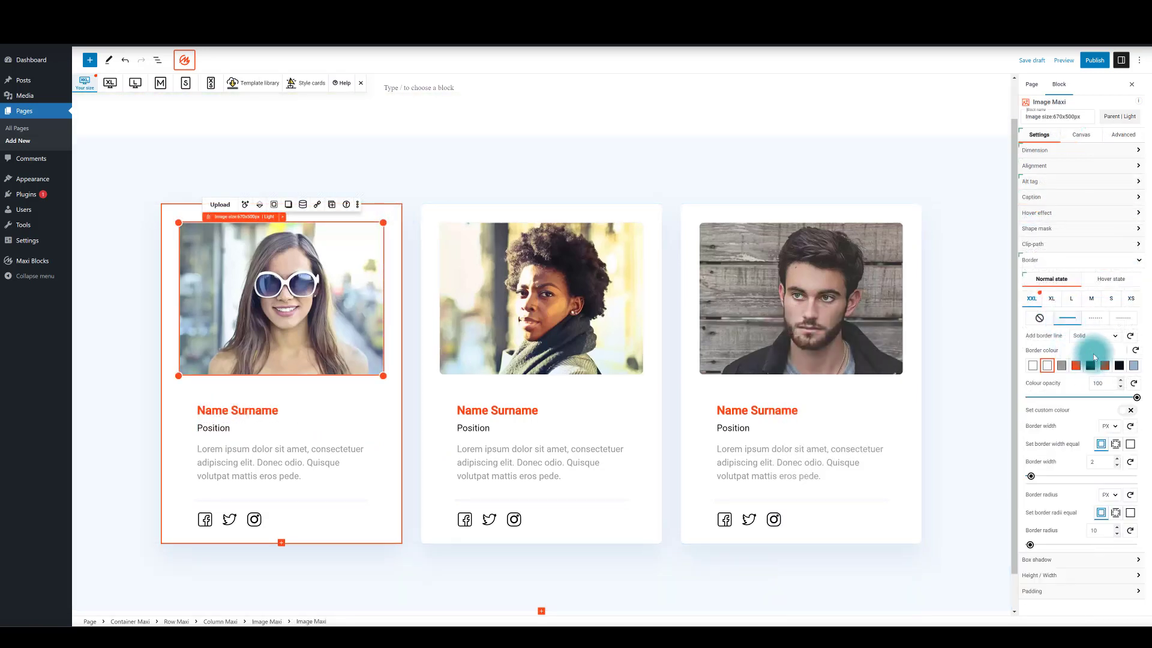
click(1090, 365)
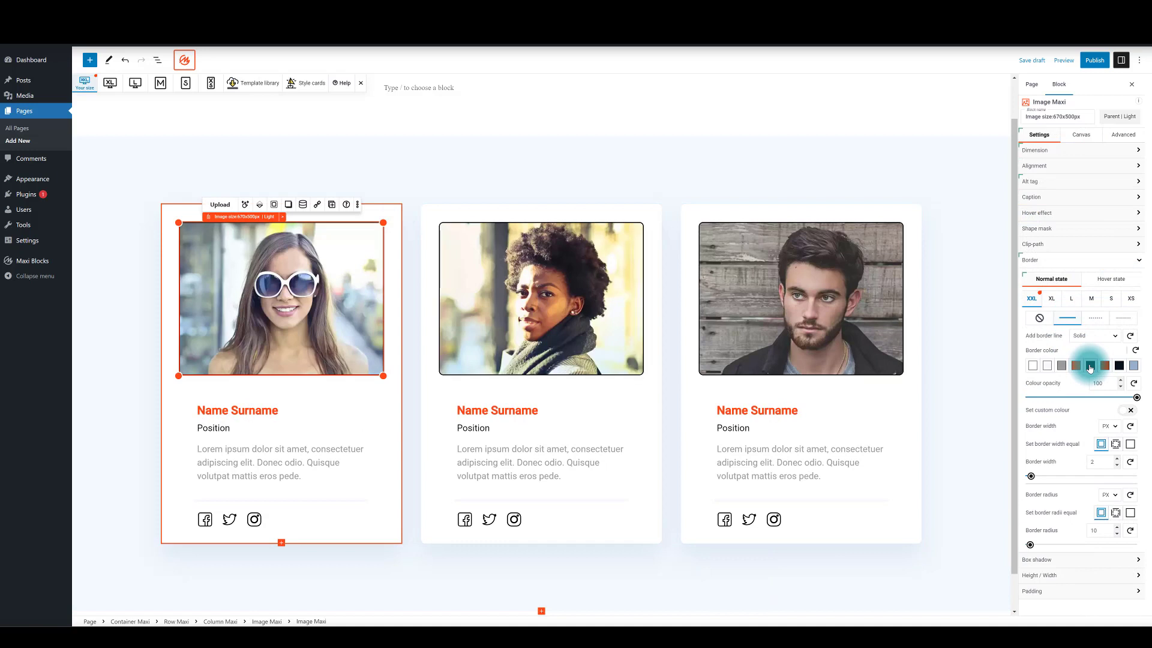
click(1089, 365)
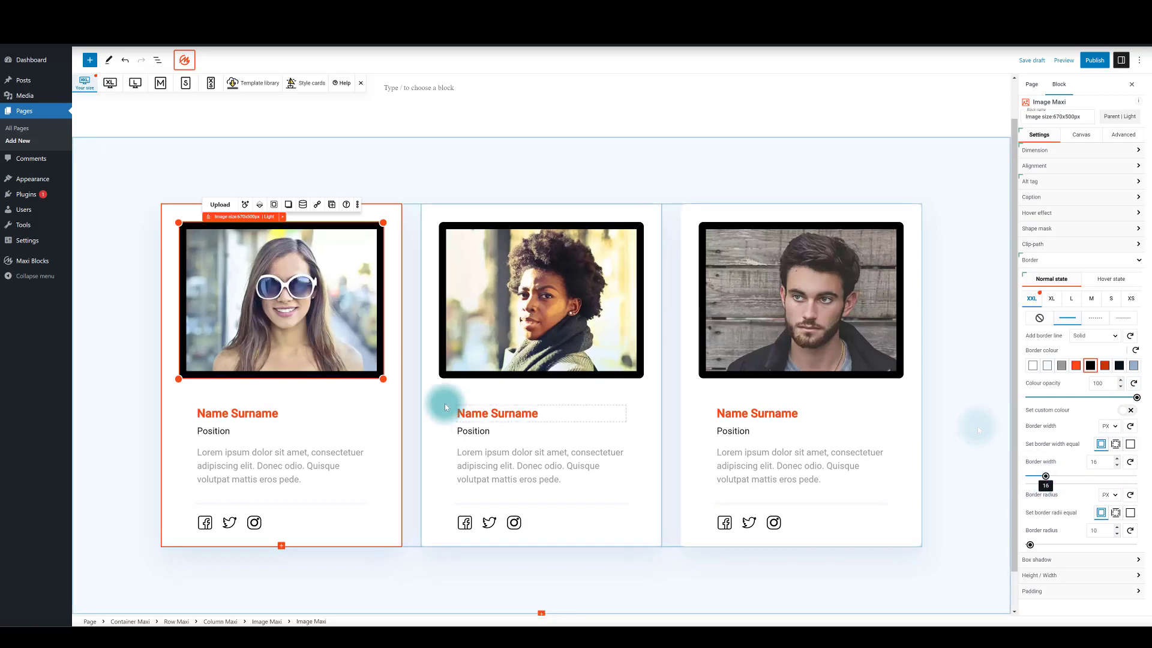
mouse_move(1075, 543)
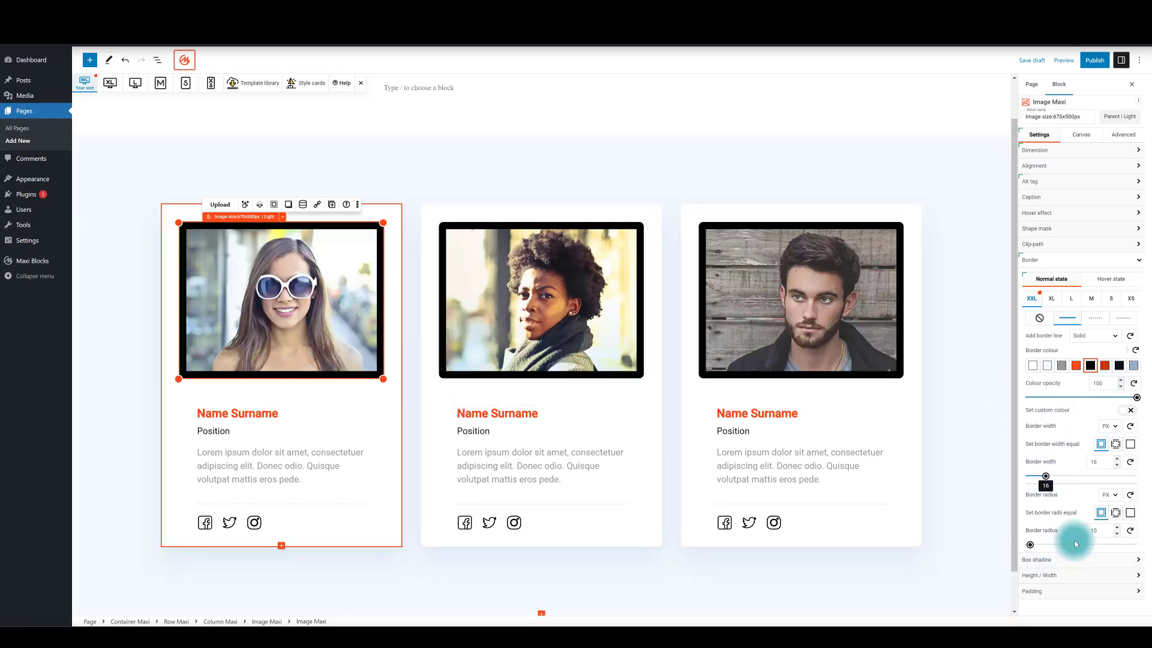